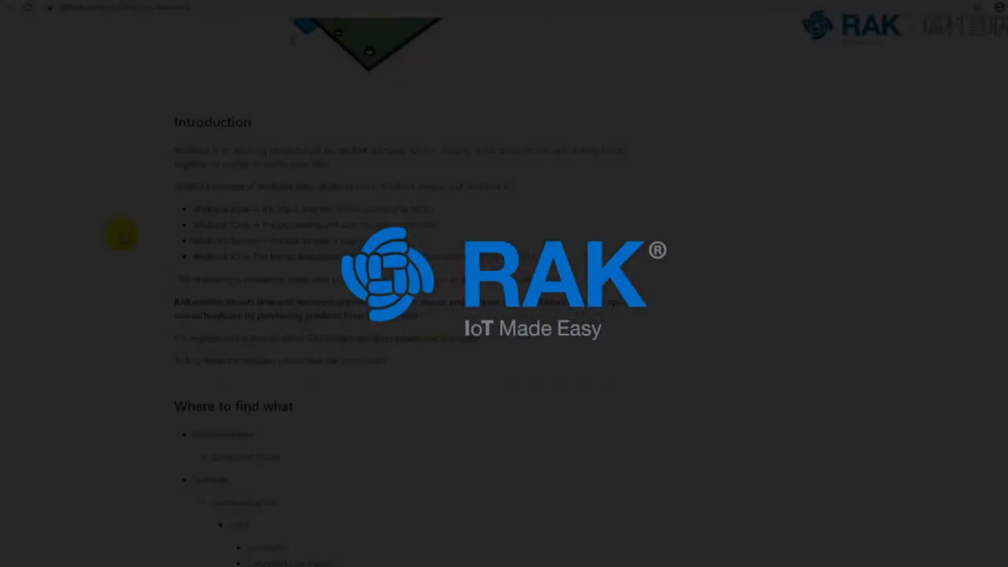
- Launch Arduino IDE with a blank sketch and show its Preferences Settings tab
{"action": "scroll", "scroll_direction": "down", "scroll_amount": 3}
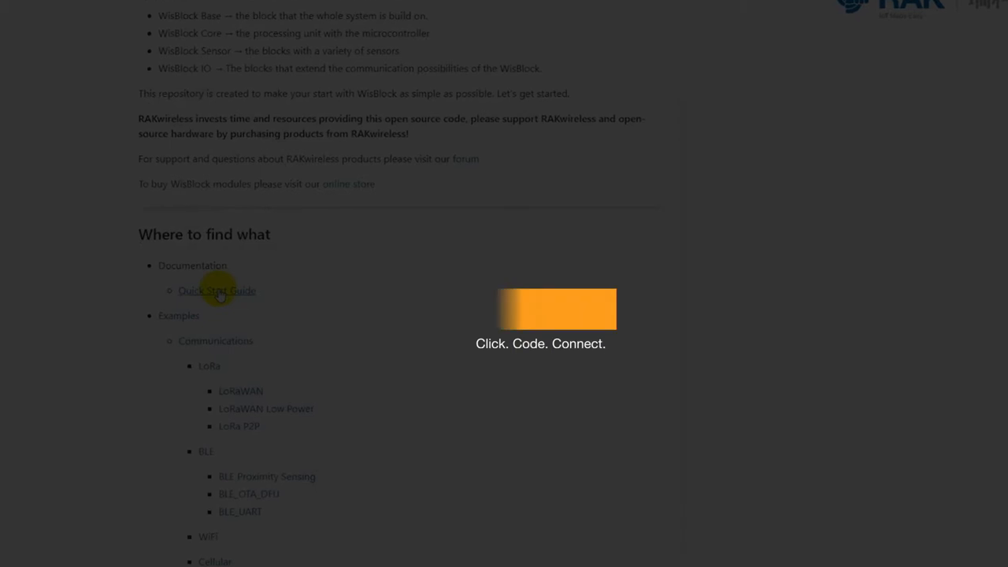
{"action": "left_click", "coordinate": [216, 291]}
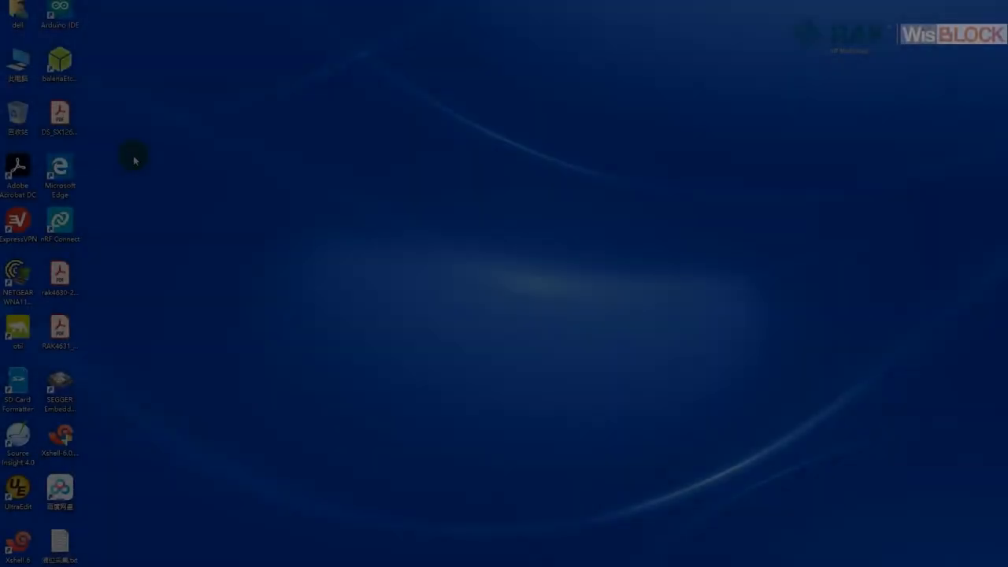
{"action": "double_click", "coordinate": [55, 14]}
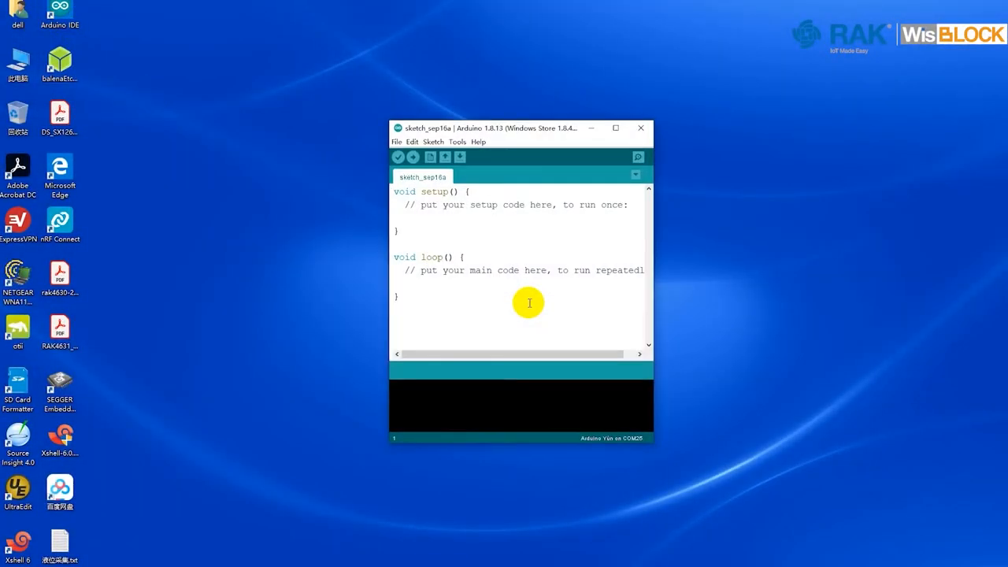
{"action": "left_click", "coordinate": [615, 128]}
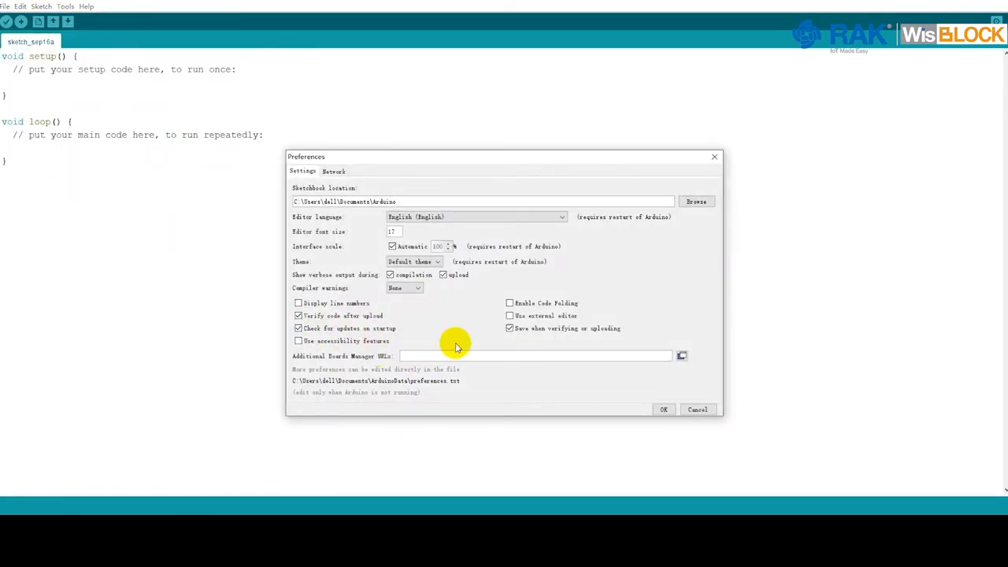
{"action": "mouse_move", "coordinate": [892, 300]}
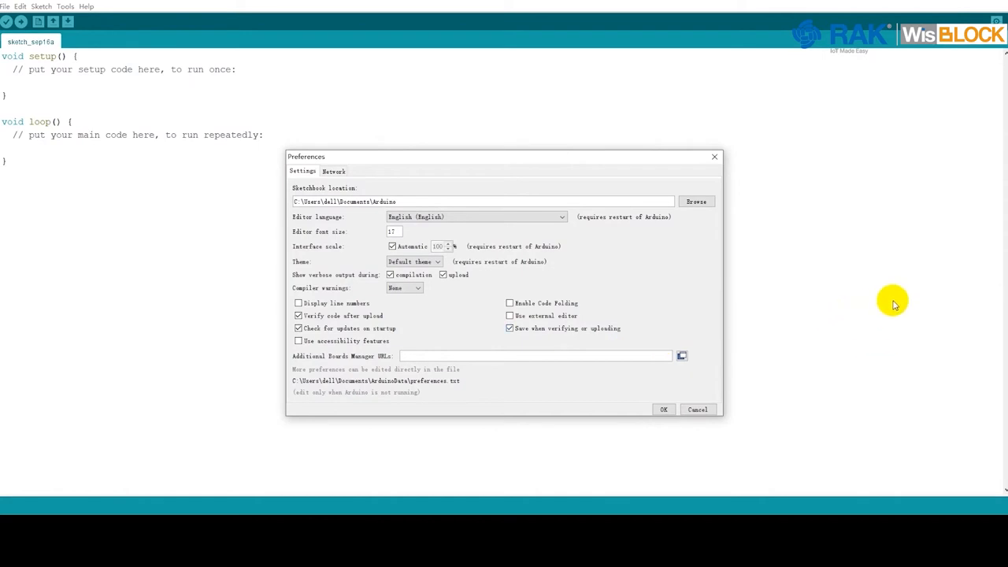
{"action": "mouse_move", "coordinate": [914, 224]}
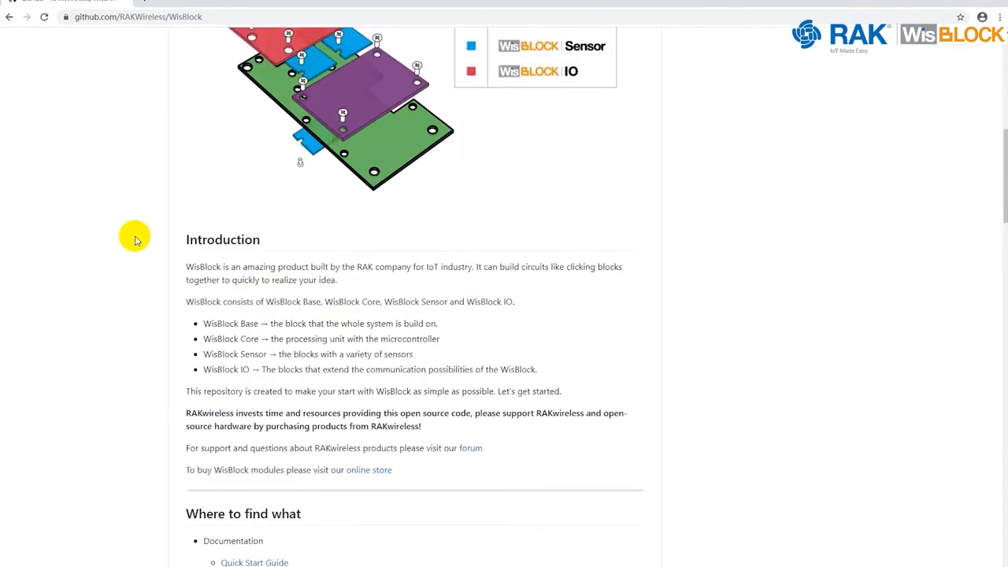
- Follow the WisBlock Quick Start Guide's Arduino IDE BSP Installation link to RAK-nRF52-Arduino
{"action": "scroll", "scroll_direction": "down", "scroll_amount": 3}
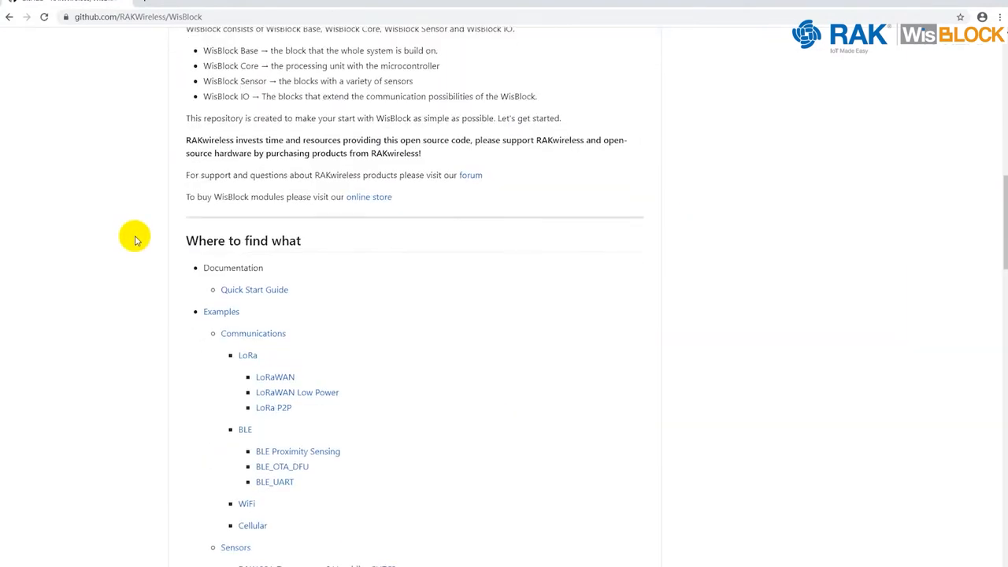
{"action": "mouse_move", "coordinate": [235, 293]}
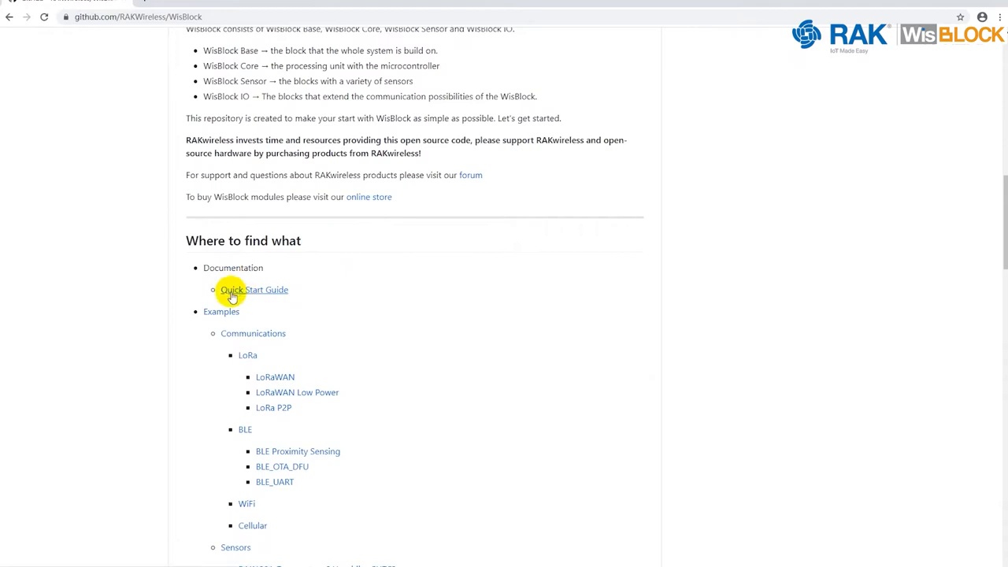
{"action": "left_click", "coordinate": [253, 290]}
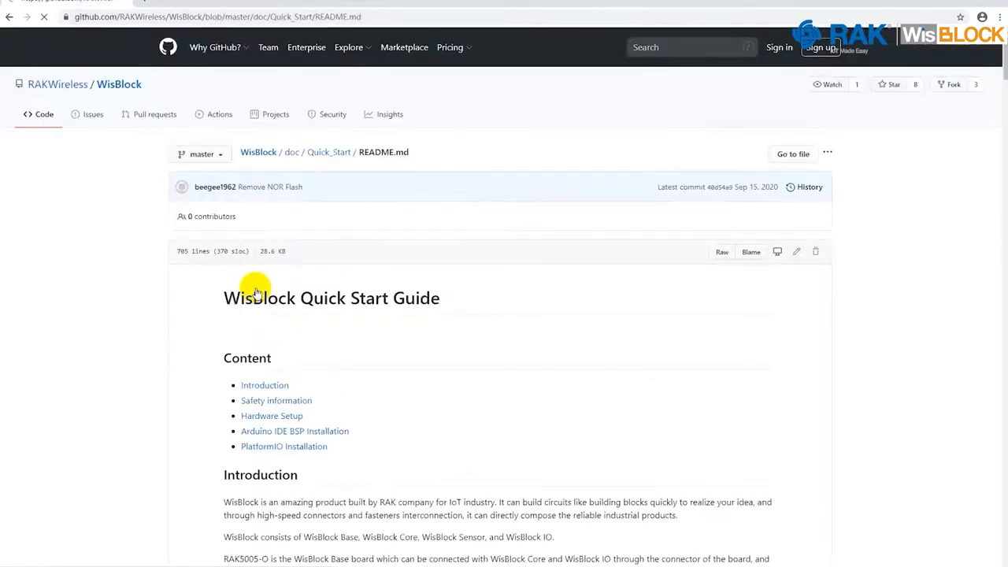
{"action": "scroll", "scroll_direction": "down", "scroll_amount": 3}
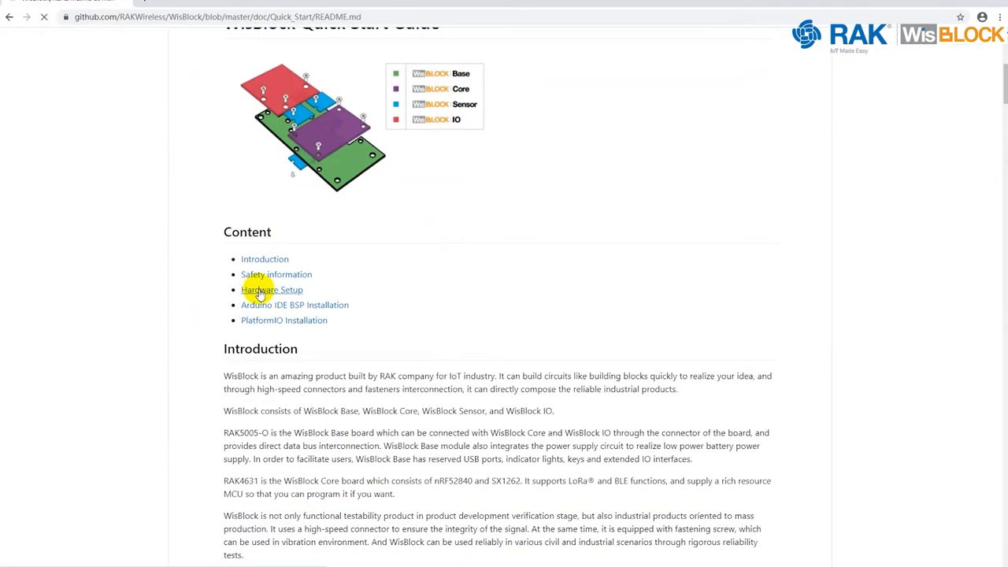
{"action": "mouse_move", "coordinate": [293, 307]}
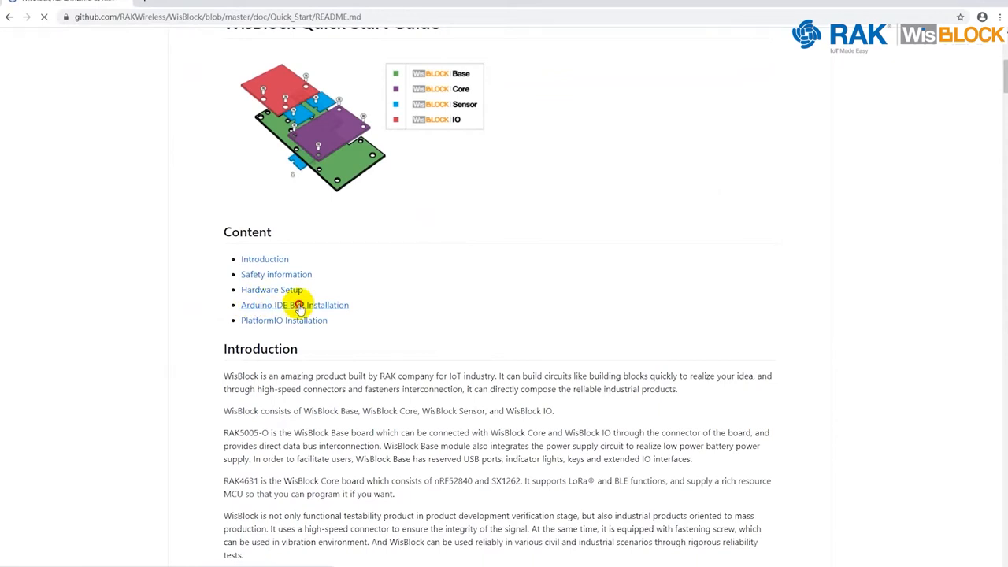
{"action": "left_click", "coordinate": [294, 305]}
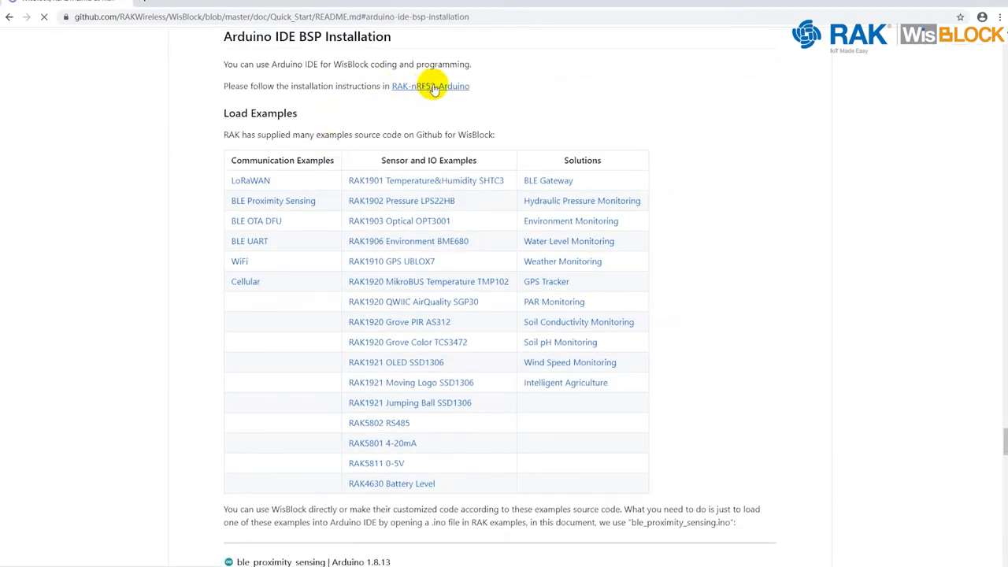
{"action": "left_click", "coordinate": [430, 86]}
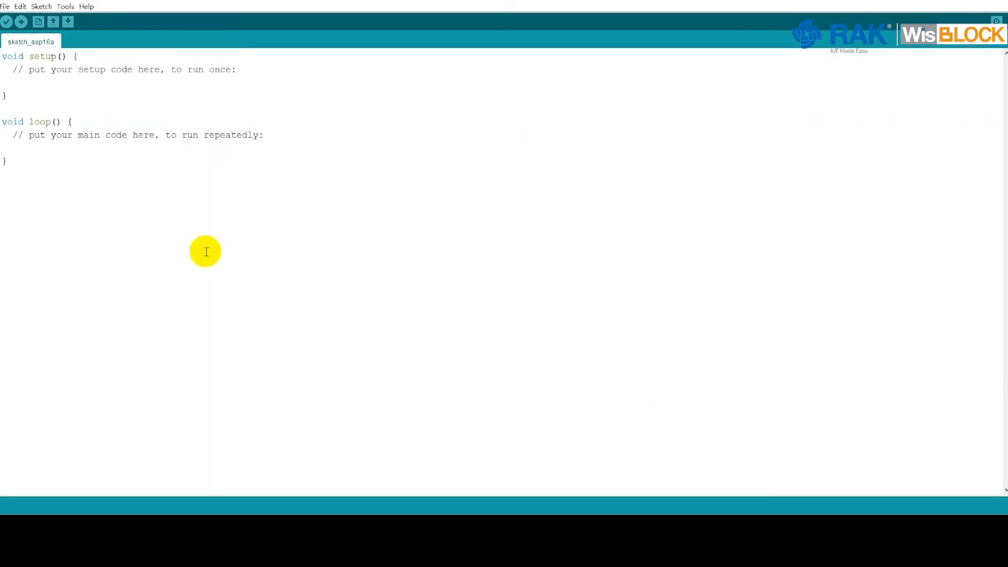
- Show the Tools menu with the Board submenu, currently Arduino Yún
{"action": "left_click", "coordinate": [64, 4]}
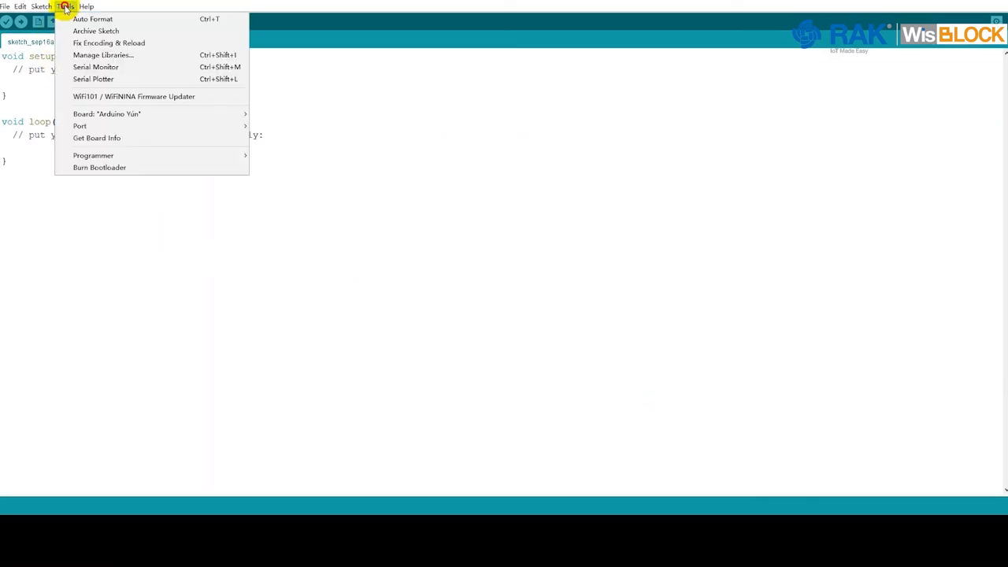
{"action": "mouse_move", "coordinate": [106, 113]}
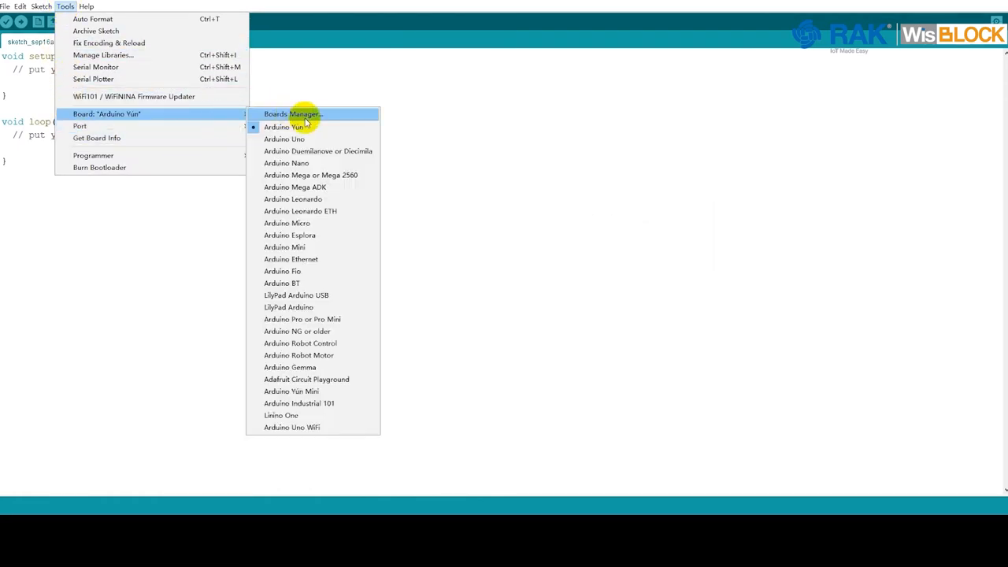
- Search Boards Manager for 'rak' and install RAKwireless nRF Boards 0.21.0
{"action": "left_click", "coordinate": [293, 113]}
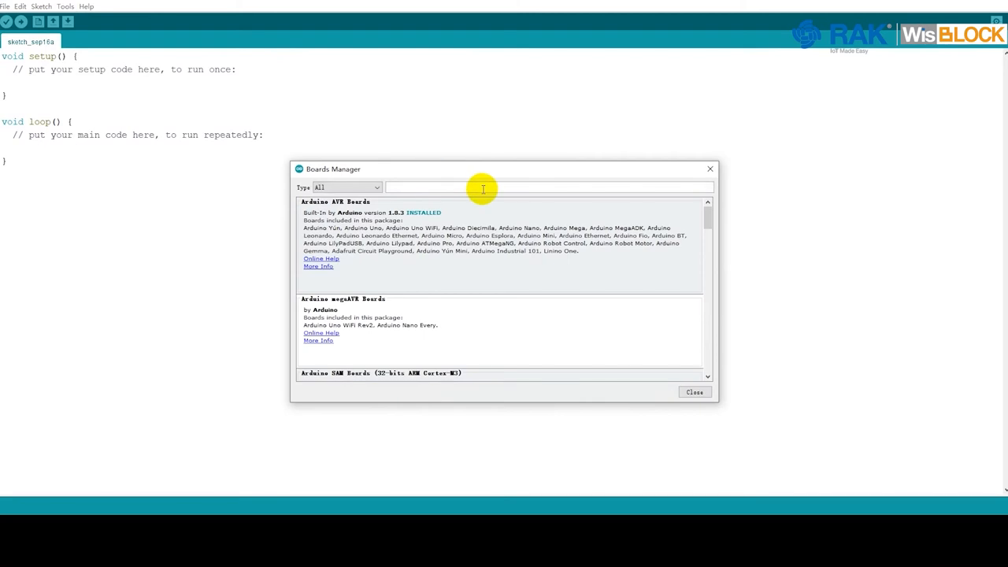
{"action": "type", "text": "rak"}
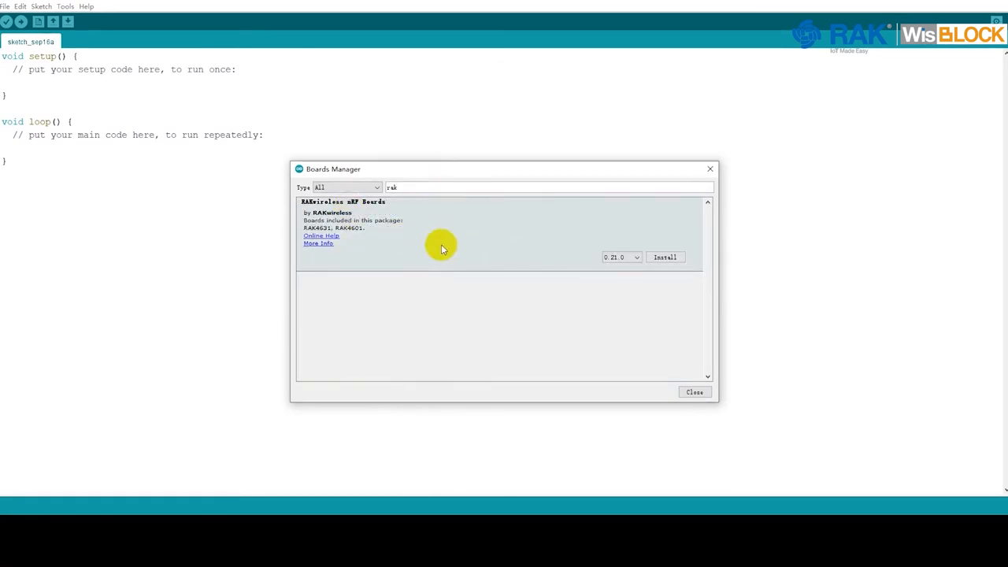
{"action": "left_click", "coordinate": [665, 256]}
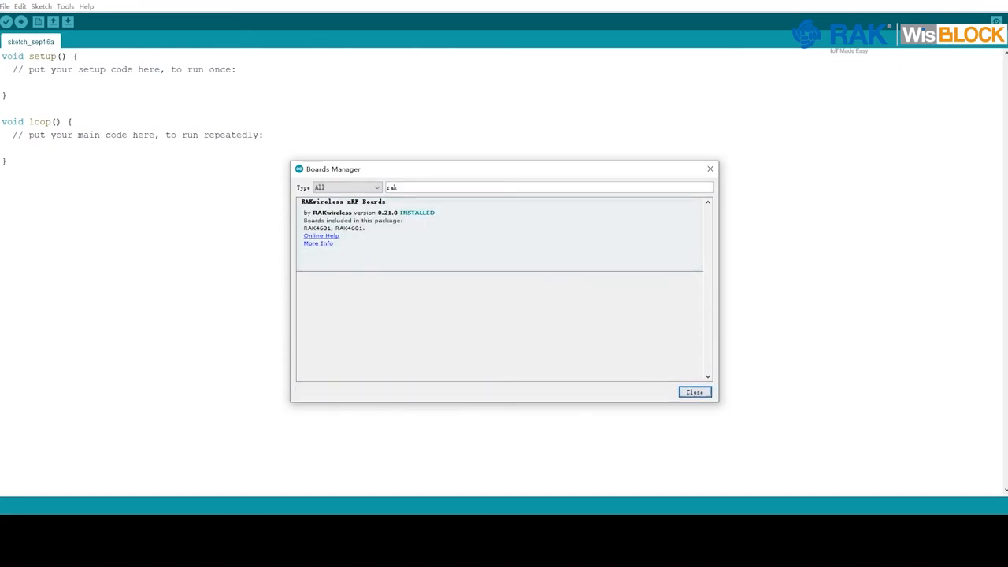
{"action": "mouse_move", "coordinate": [687, 393]}
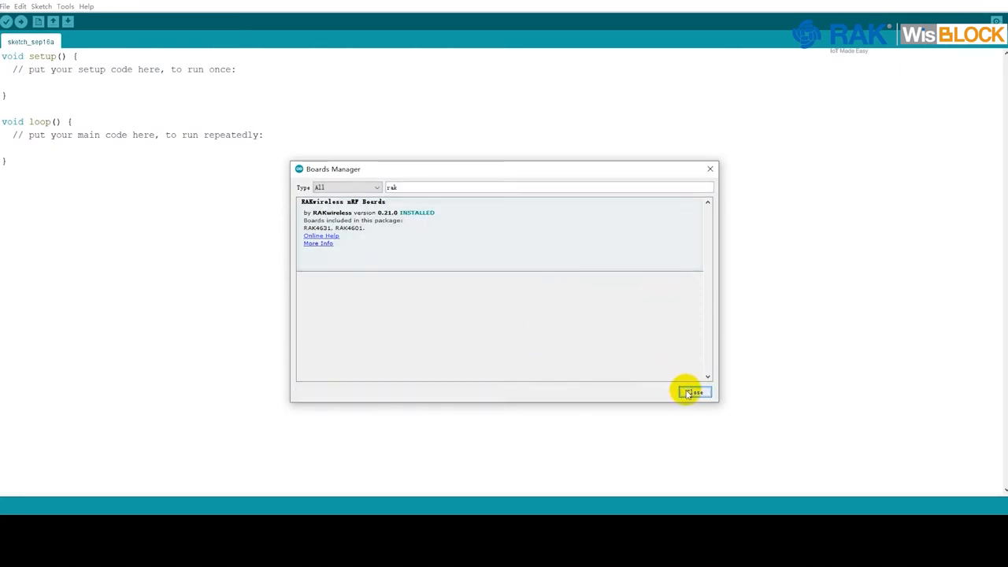
{"action": "left_click", "coordinate": [697, 392]}
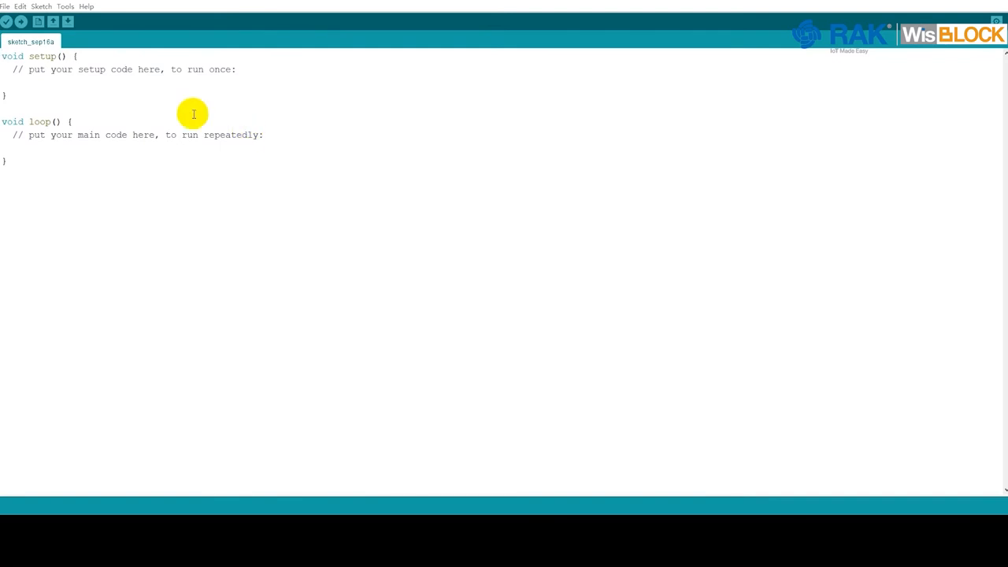
- Choose WisBlock Core RAK4631 Board under Tools > Board > RAKwireless nRF Modules
{"action": "left_click", "coordinate": [65, 7]}
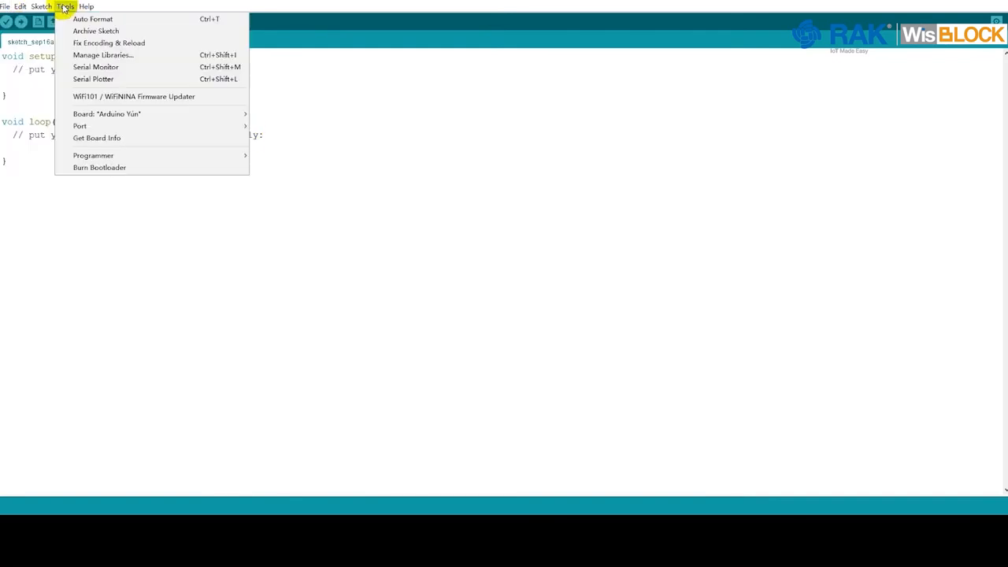
{"action": "left_click", "coordinate": [106, 113]}
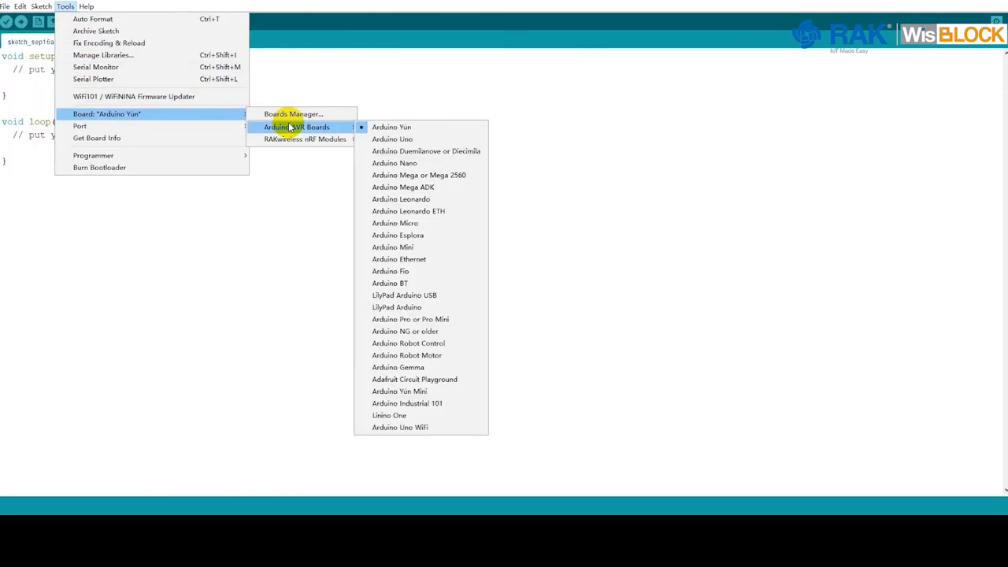
{"action": "mouse_move", "coordinate": [326, 138]}
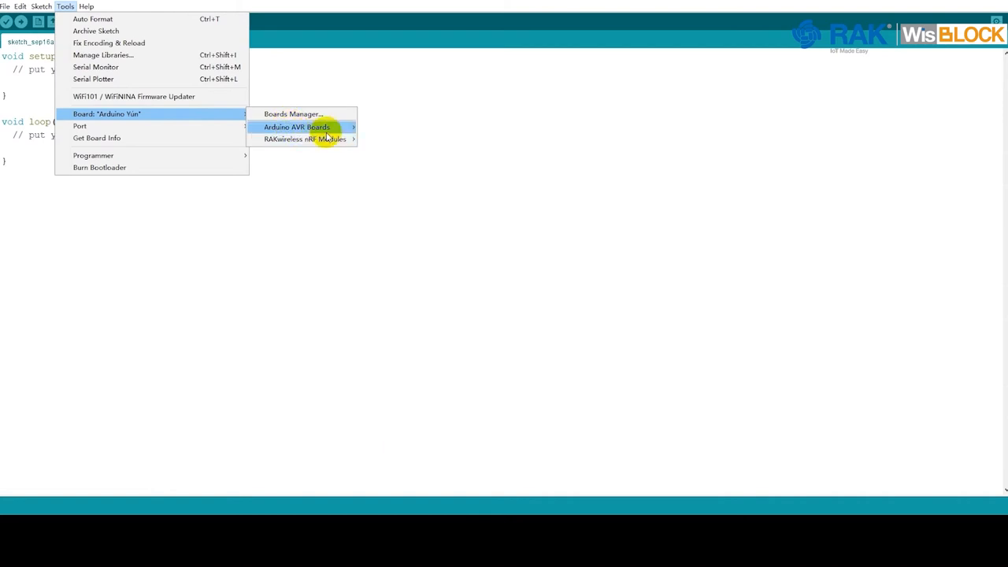
{"action": "mouse_move", "coordinate": [304, 138]}
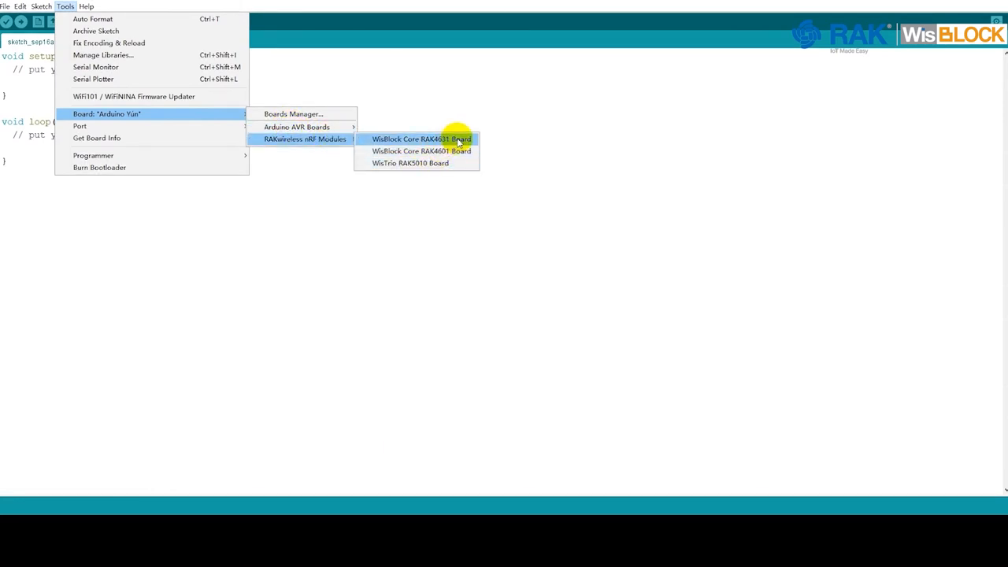
{"action": "left_click", "coordinate": [7, 6]}
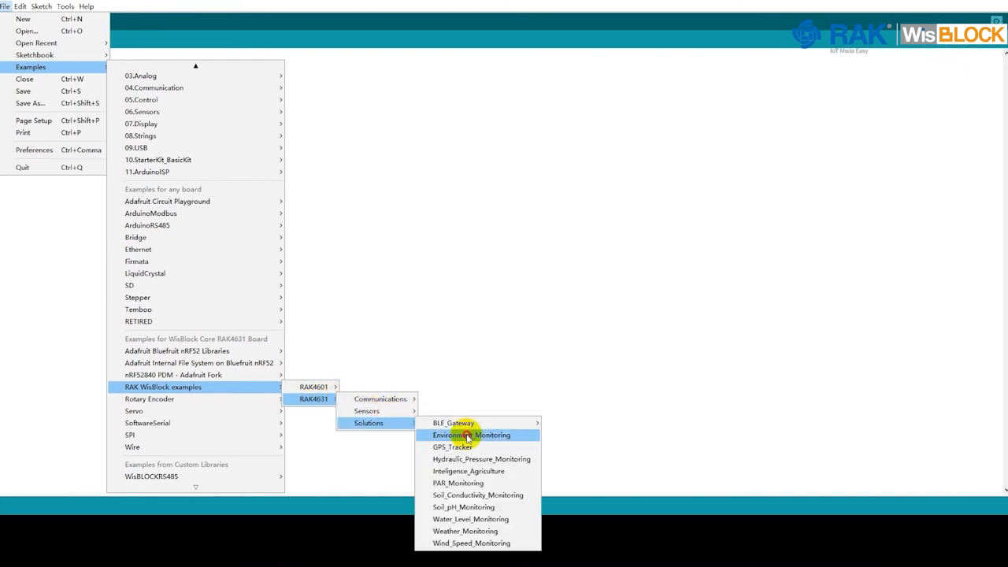
- Open the Environment_Monitoring sketch from RAK4631 Solutions examples
{"action": "left_click", "coordinate": [473, 435]}
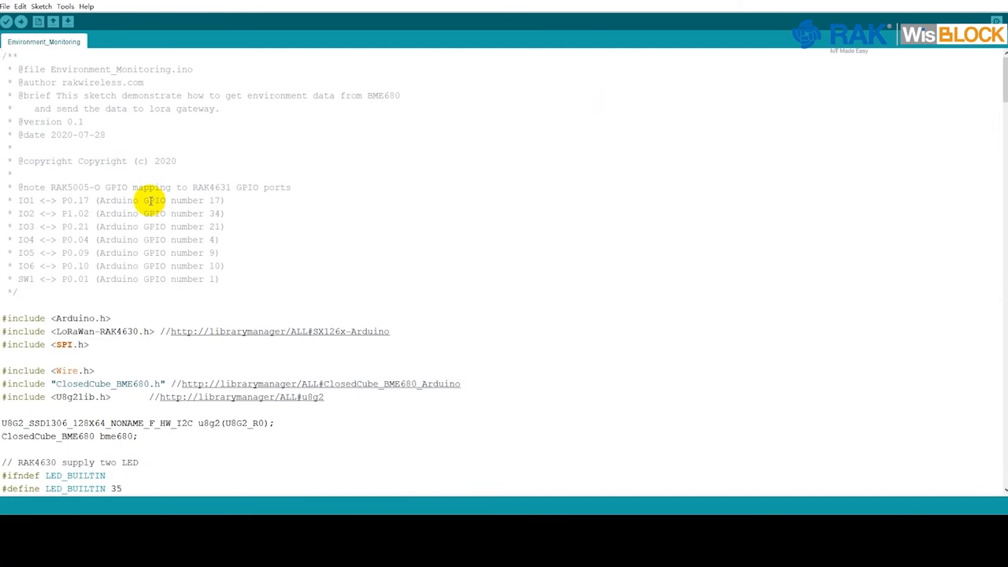
{"action": "scroll", "scroll_direction": "down", "scroll_amount": 3}
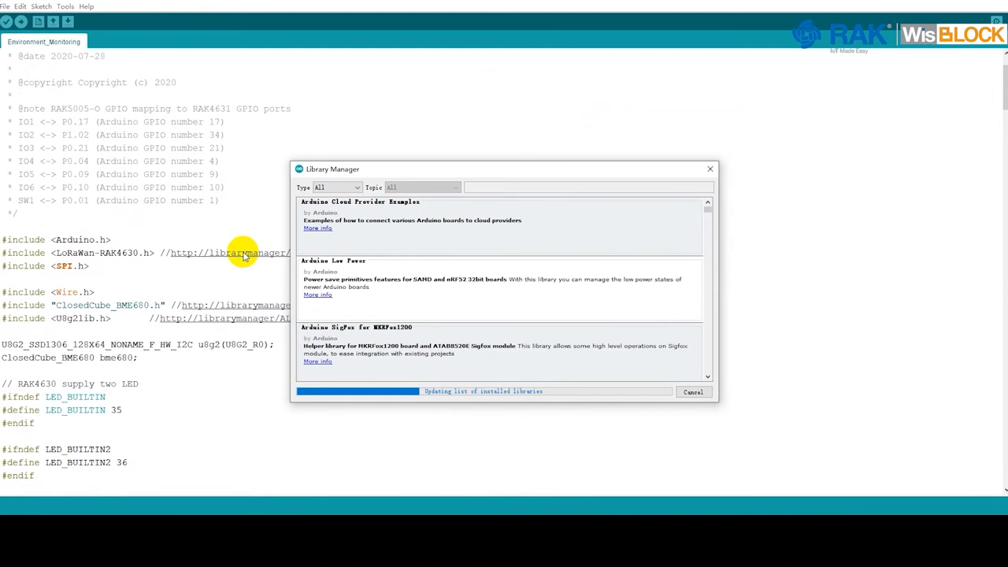
- Search Library Manager for 'SX126x-Arduino' and install version 1.2.0
{"action": "type", "text": "SX126x-Arduino"}
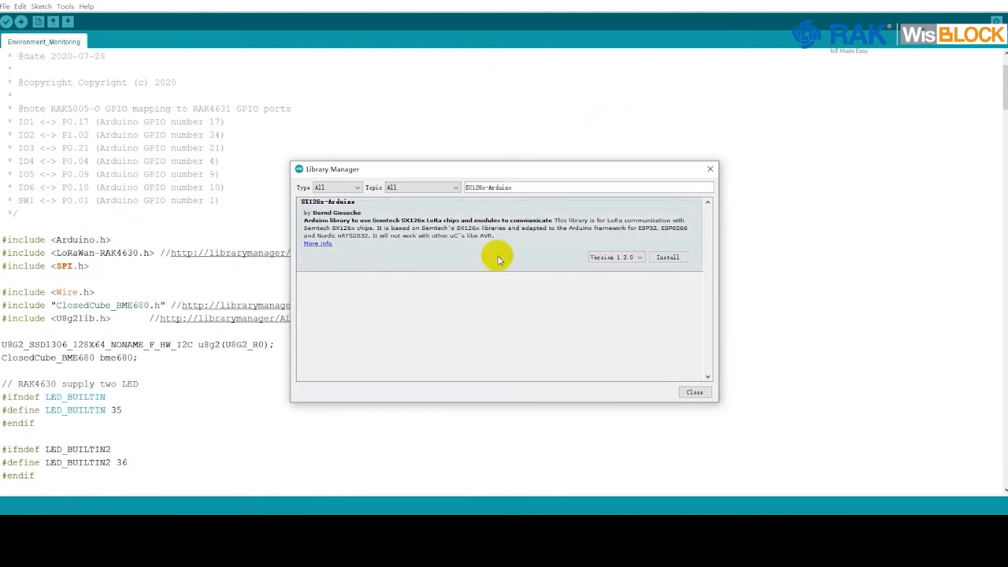
{"action": "left_click", "coordinate": [667, 257]}
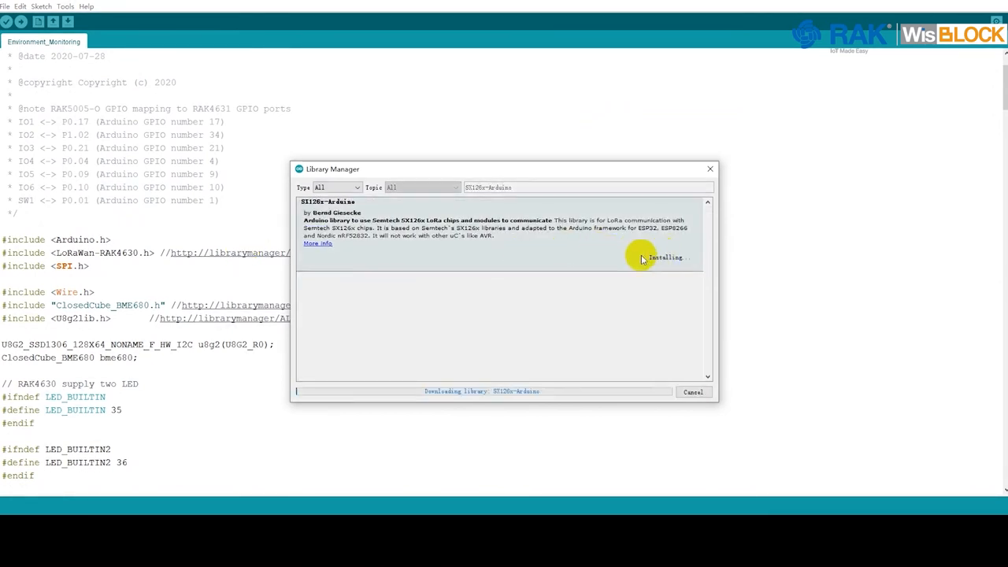